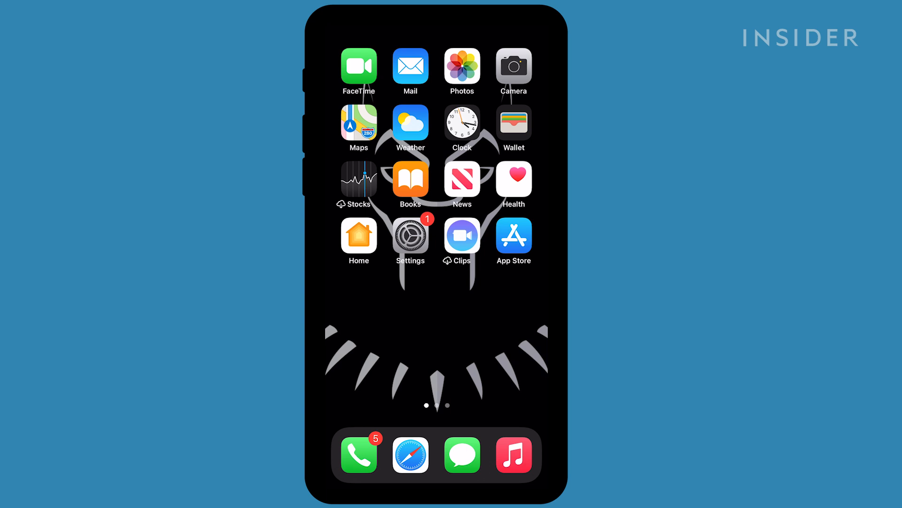
# Launch Twitter from the Social folder and bring up its main account menu
pyautogui.hscroll(-3)
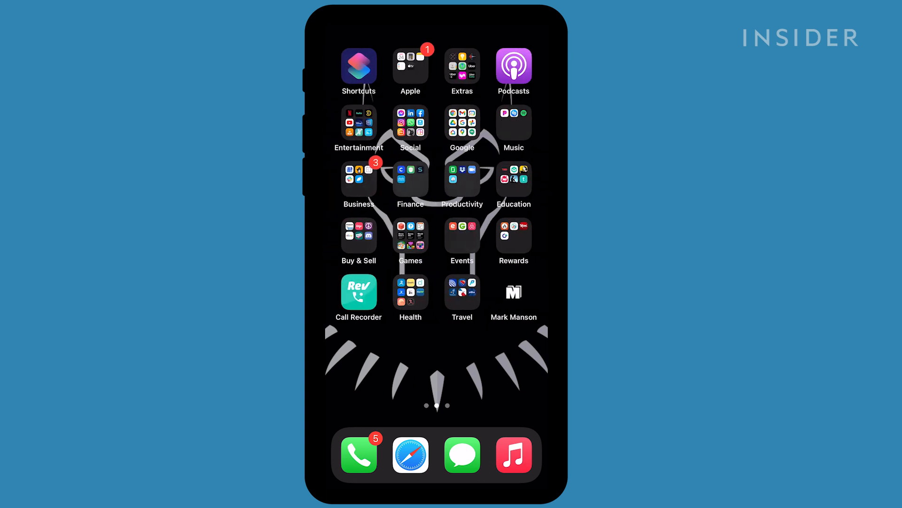
pyautogui.click(410, 122)
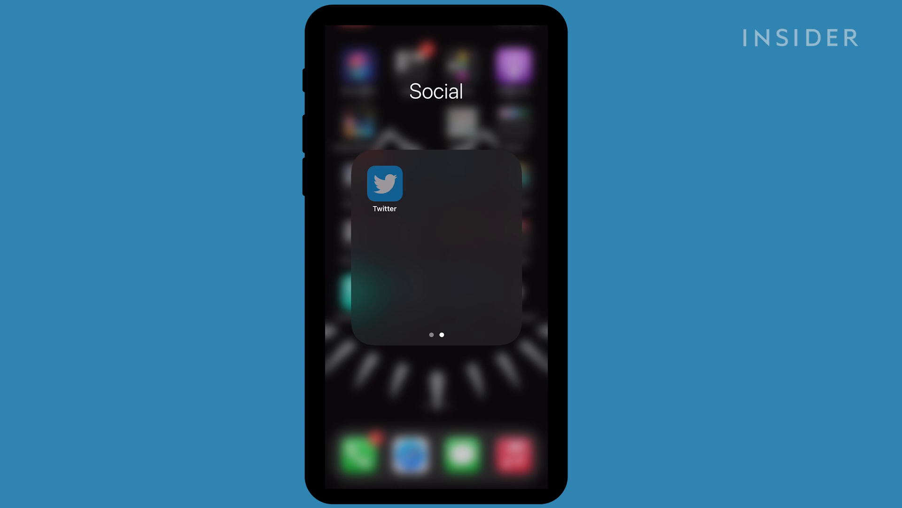
pyautogui.click(384, 185)
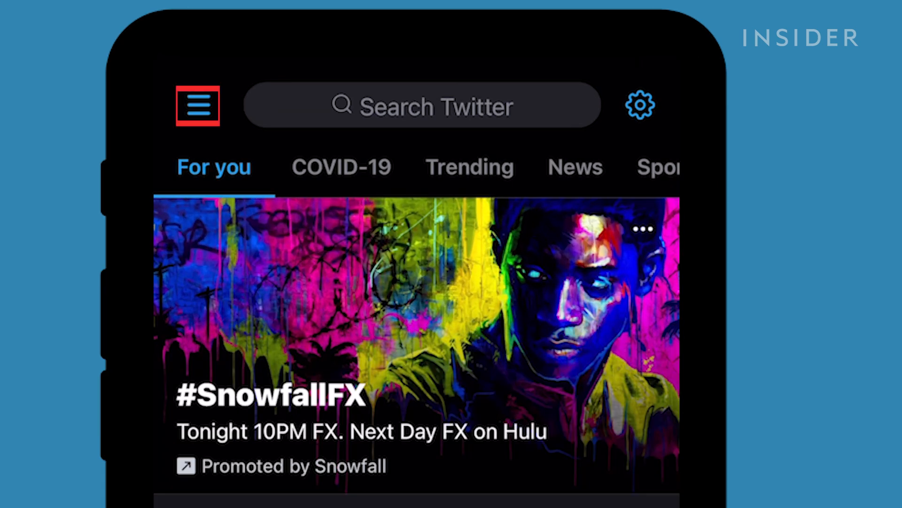
pyautogui.click(197, 105)
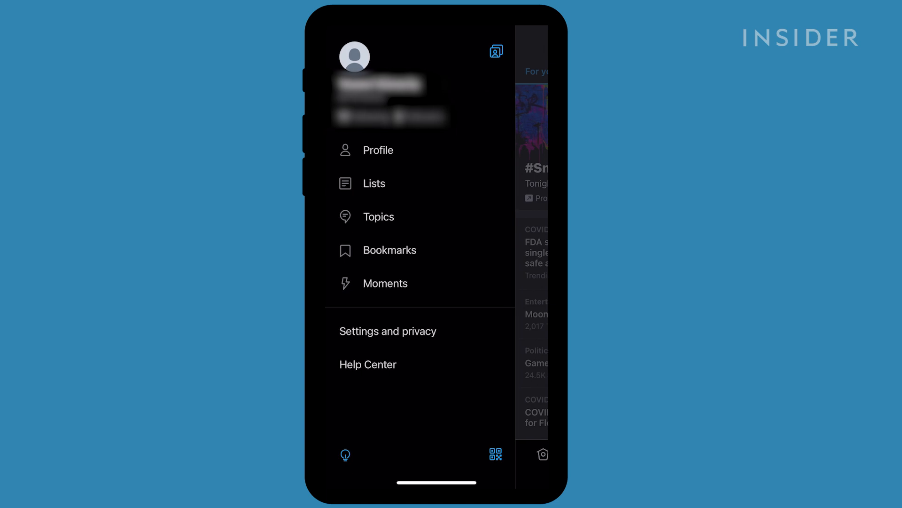
pyautogui.click(388, 330)
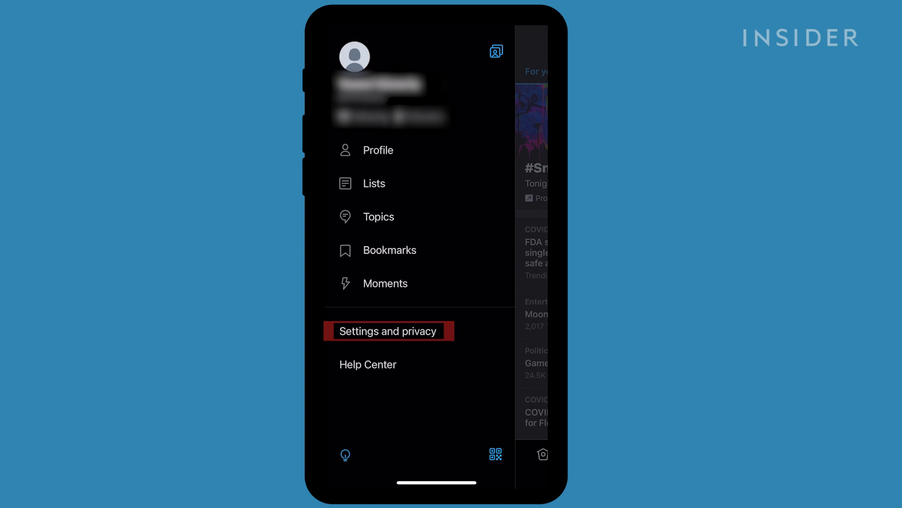
# Reach the Deactivate your account page through Settings and privacy > Account
pyautogui.click(388, 330)
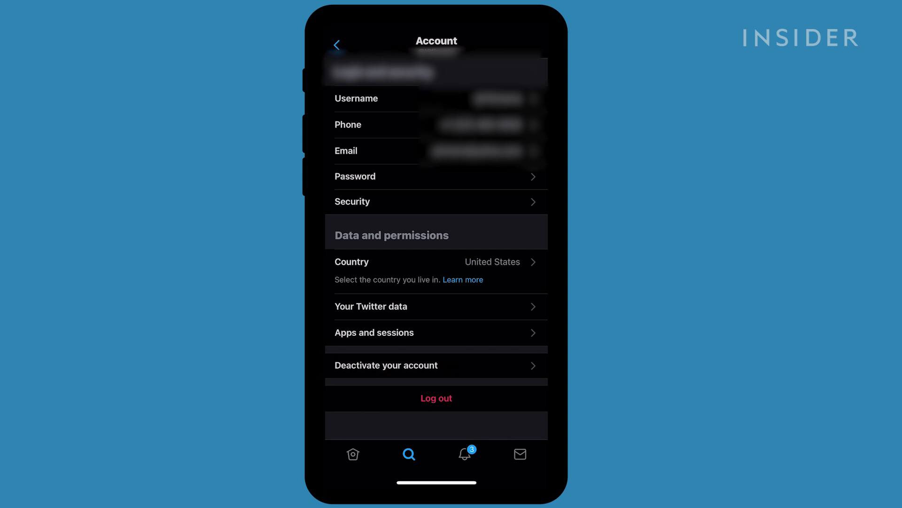
pyautogui.click(385, 365)
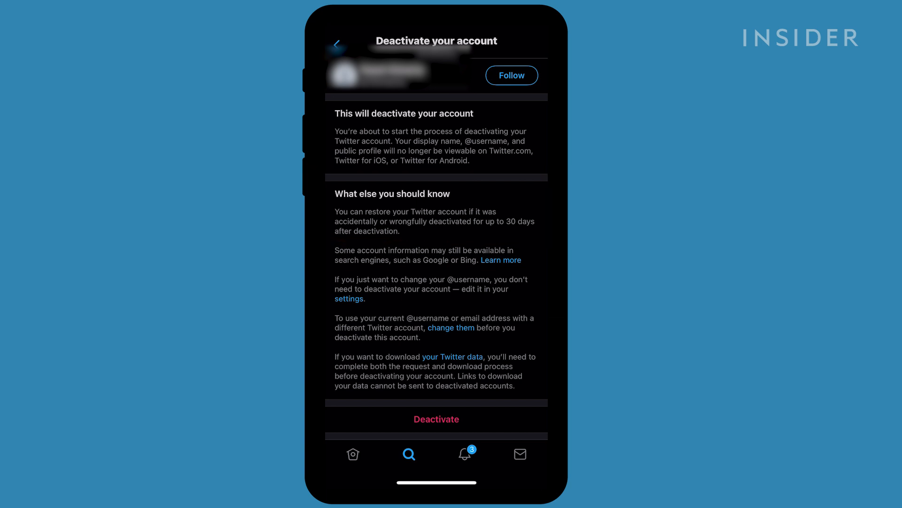
pyautogui.click(436, 419)
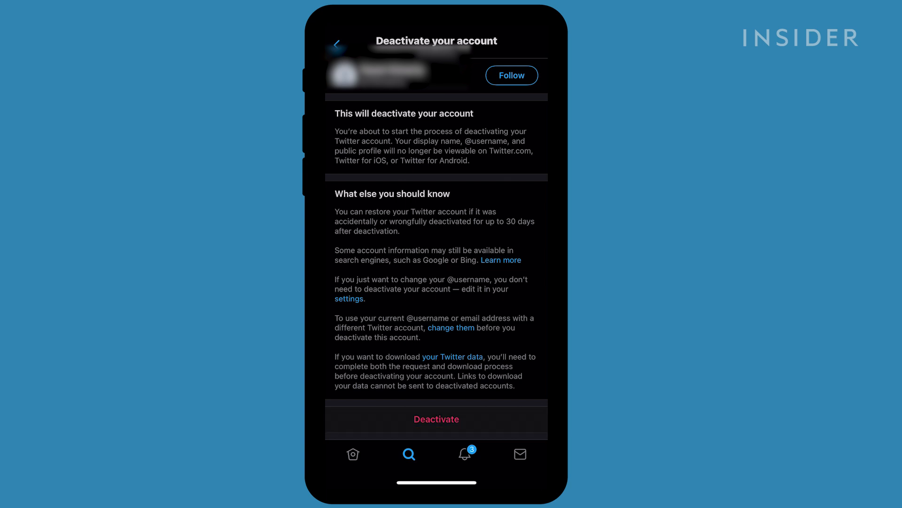
# Deactivate the account, confirming the password and the final Yes, deactivate prompt
pyautogui.click(435, 418)
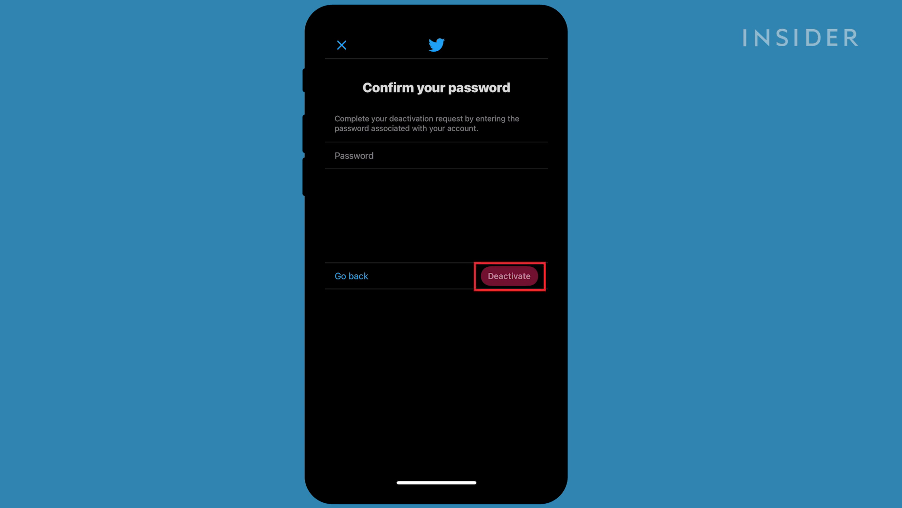
pyautogui.click(509, 276)
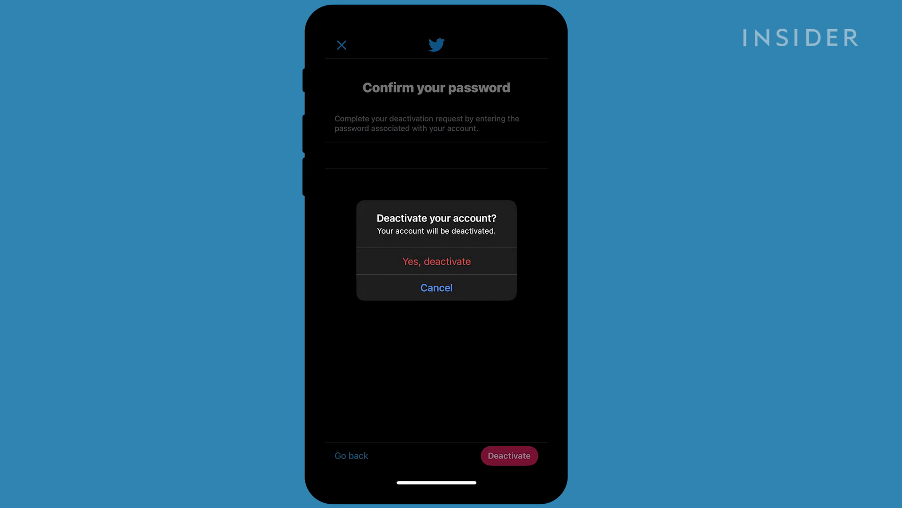
pyautogui.click(436, 261)
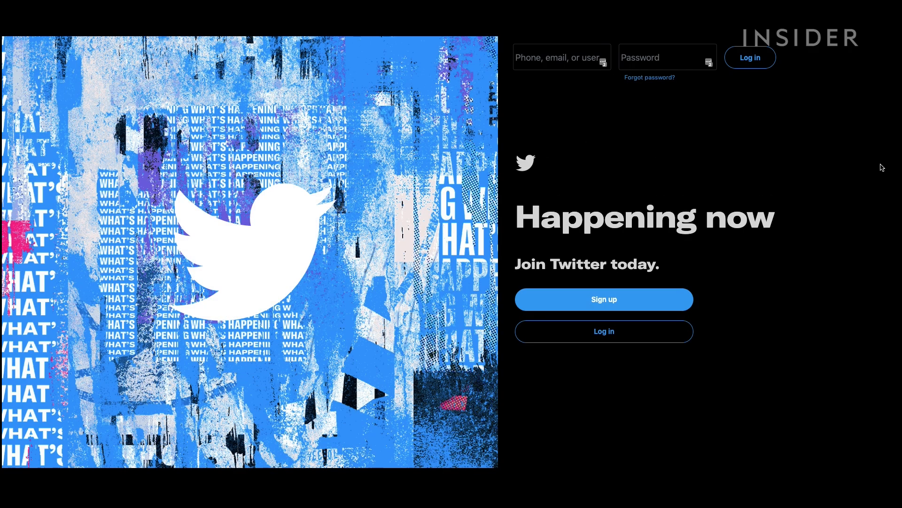
# Log in on the web and reach Deactivate your account via More > Settings and privacy > Your account
pyautogui.click(749, 57)
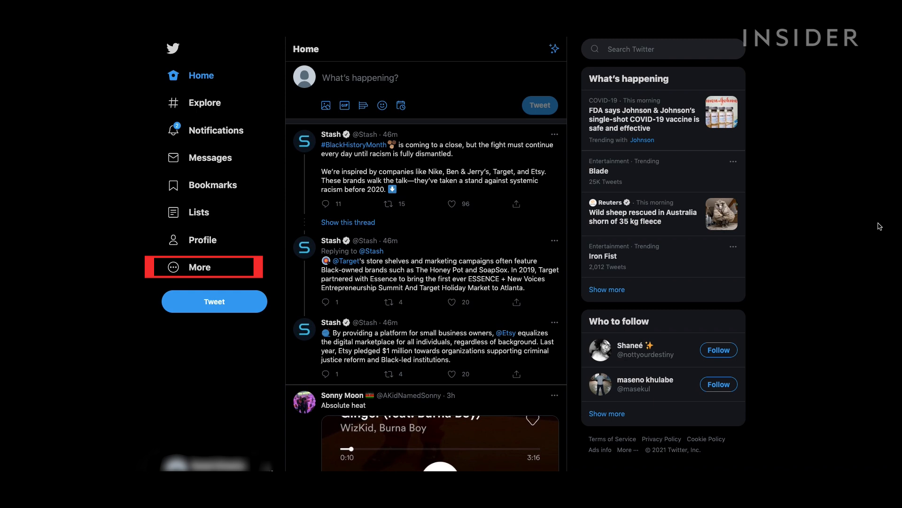
pyautogui.click(202, 266)
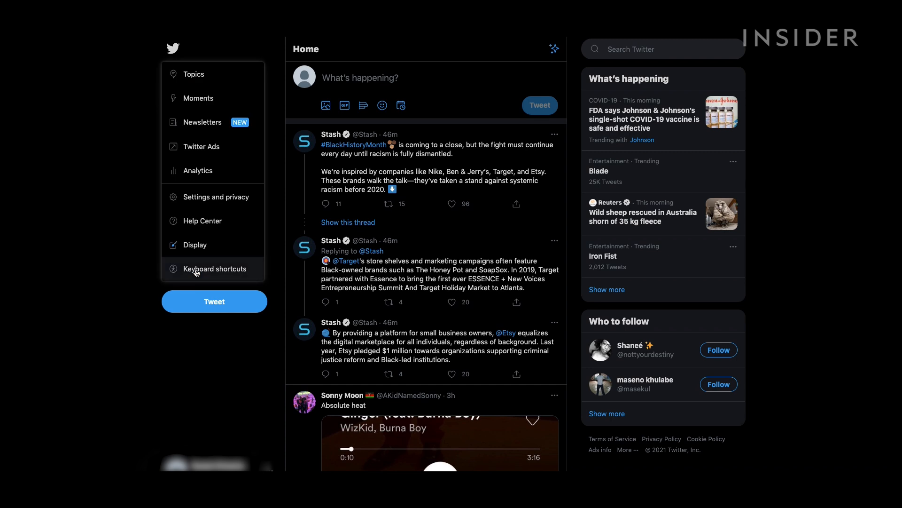
pyautogui.moveTo(138, 261)
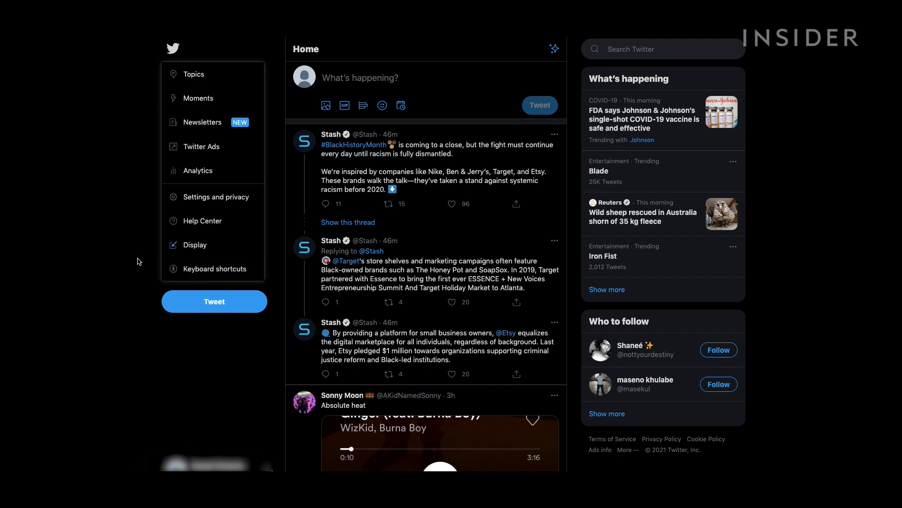
pyautogui.moveTo(212, 196)
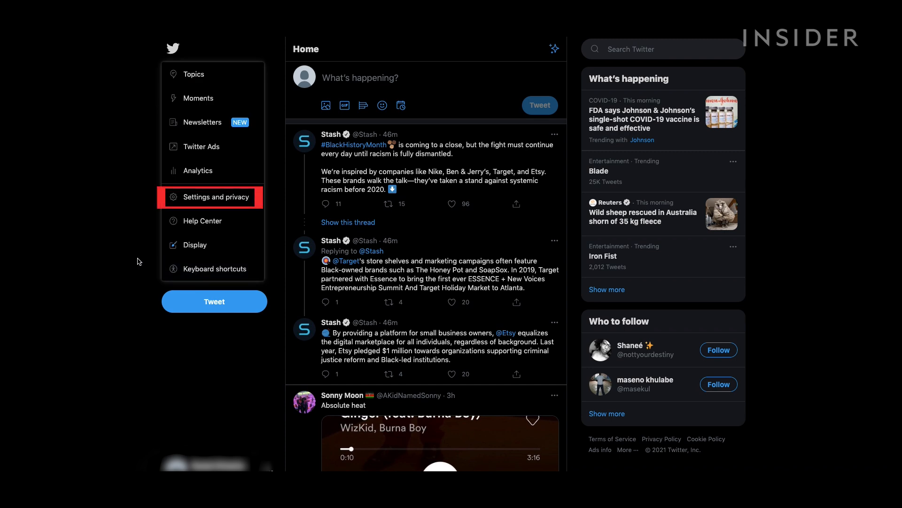
pyautogui.moveTo(188, 199)
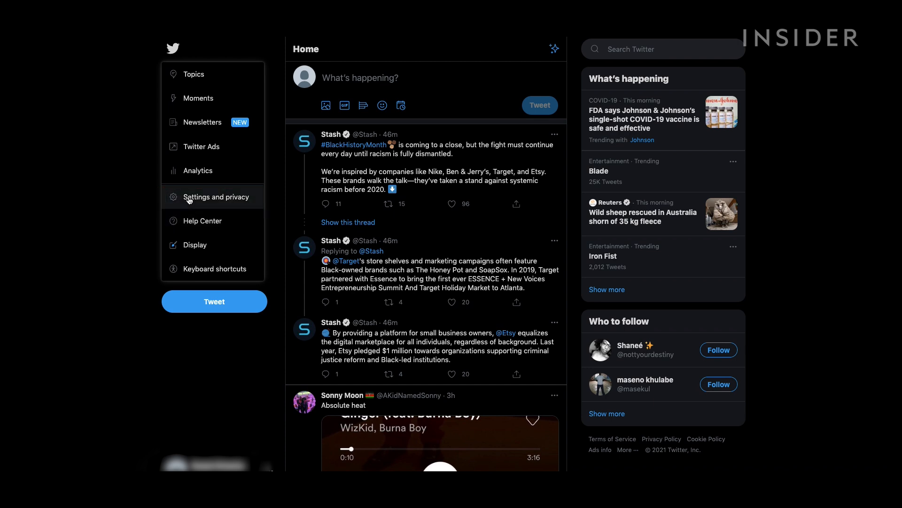
pyautogui.click(211, 197)
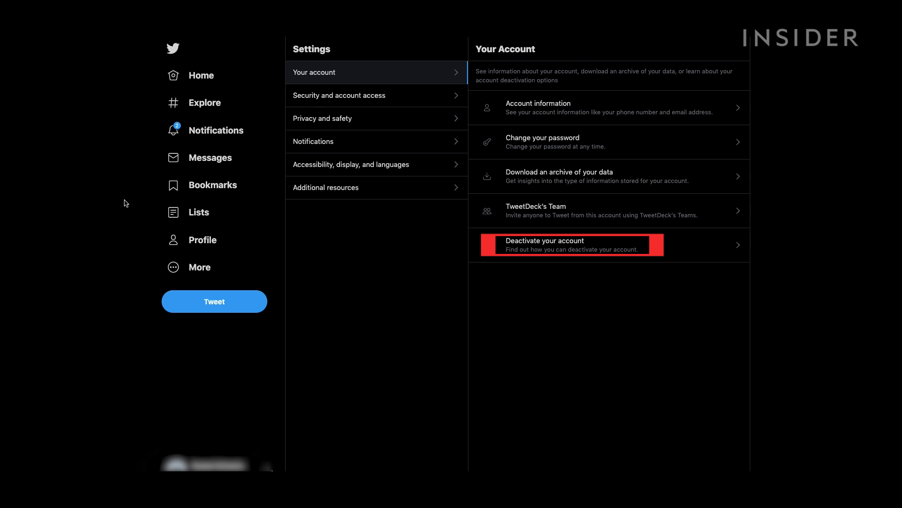
pyautogui.click(572, 244)
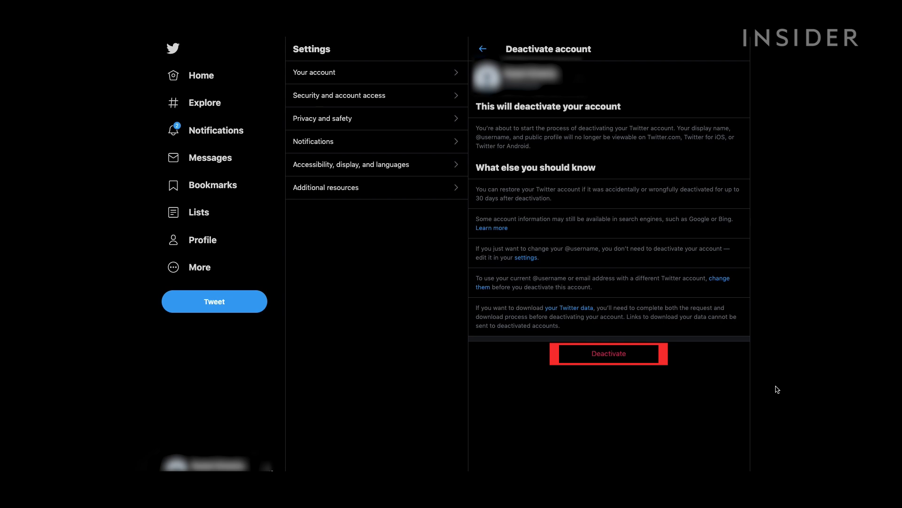
# Deactivate the account on the web, confirming with the password
pyautogui.click(608, 352)
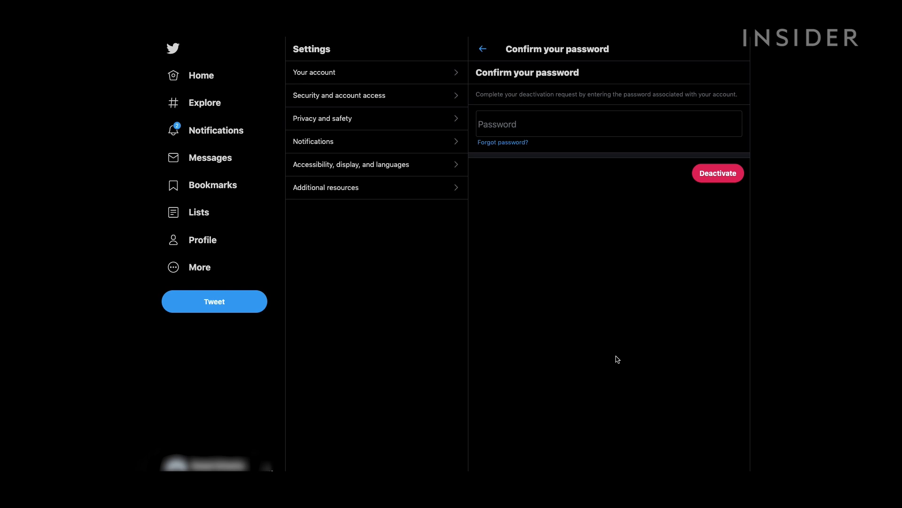
pyautogui.moveTo(614, 357)
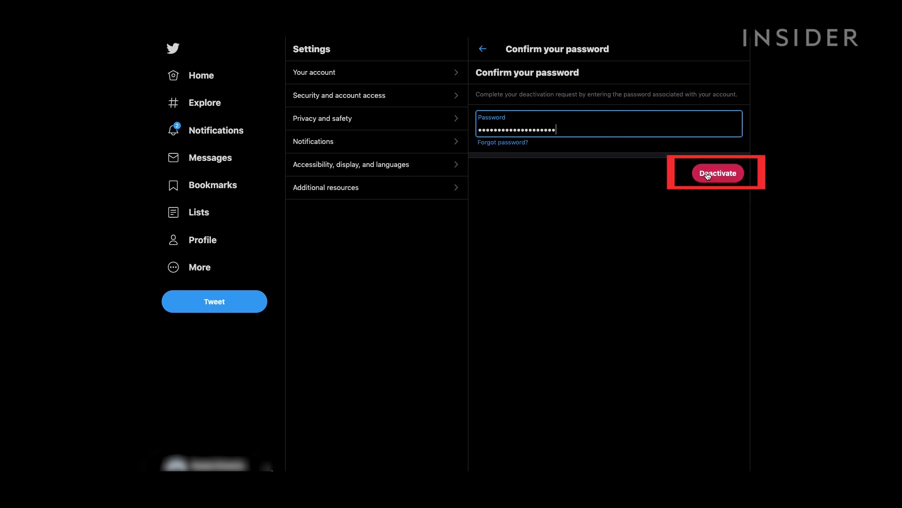
pyautogui.click(717, 173)
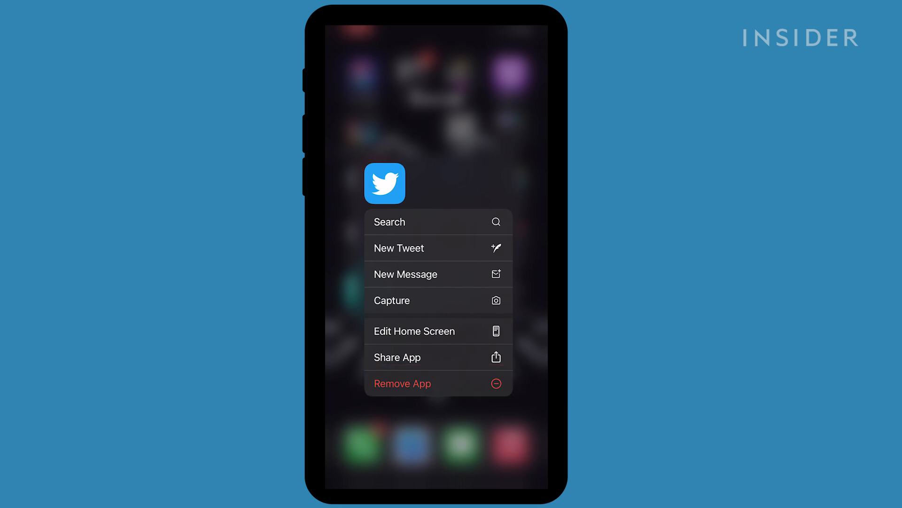
# Remove the Twitter app via its home-screen quick-actions menu
pyautogui.click(402, 384)
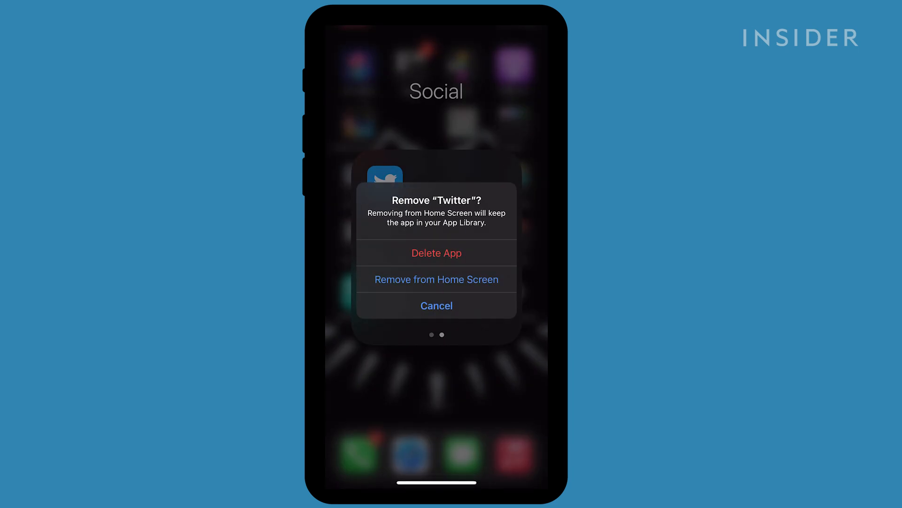